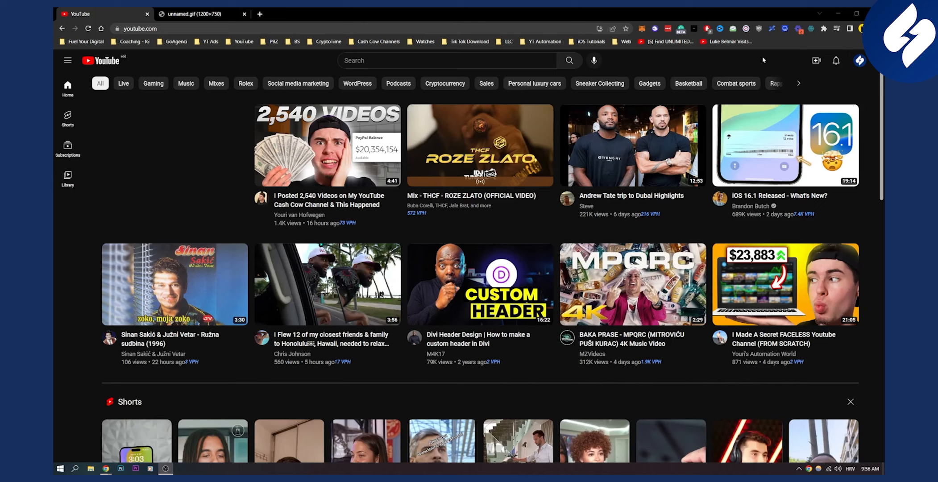
{"action": "mouse_move", "coordinate": [865, 64]}
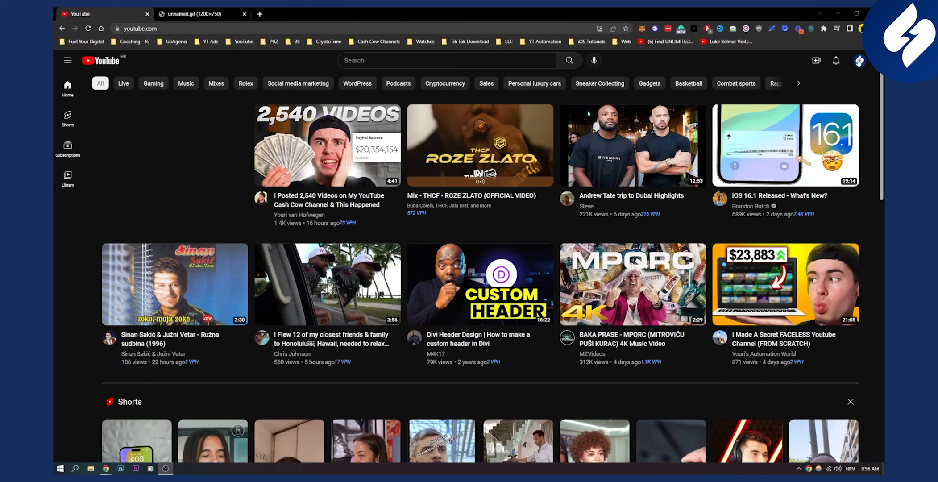
Go to Purchases and memberships from the profile avatar's account menu
{"action": "left_click", "coordinate": [860, 59]}
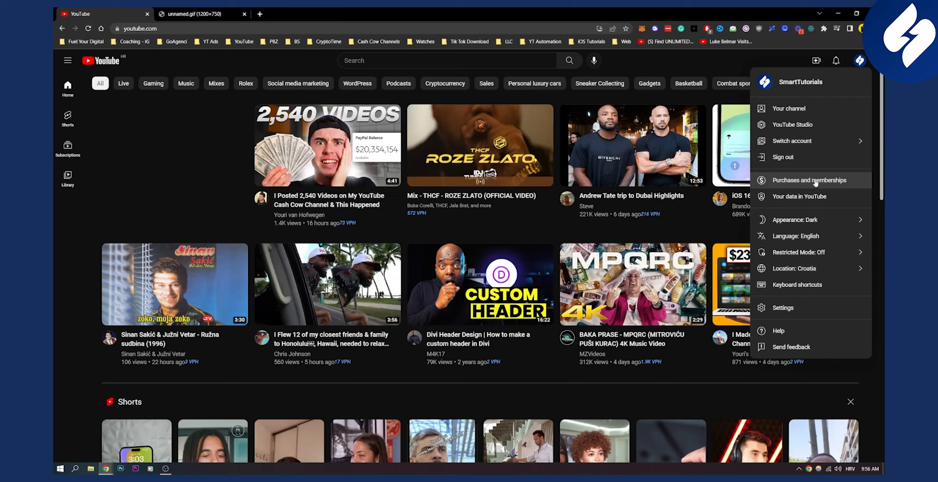
{"action": "left_click", "coordinate": [812, 181]}
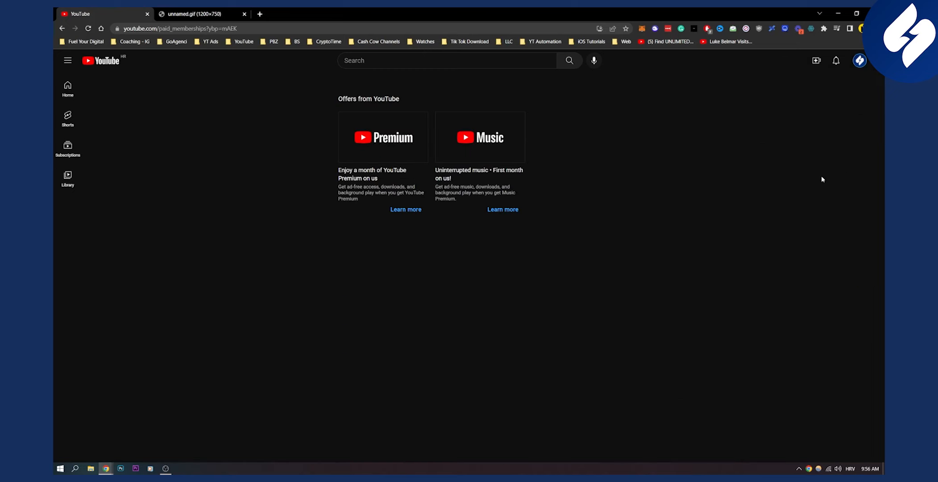
{"action": "mouse_move", "coordinate": [551, 213]}
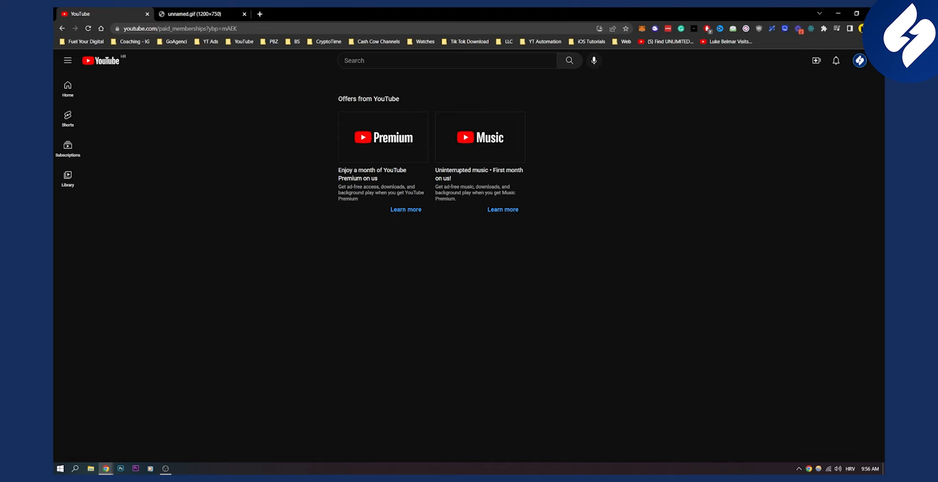
{"action": "mouse_move", "coordinate": [381, 147]}
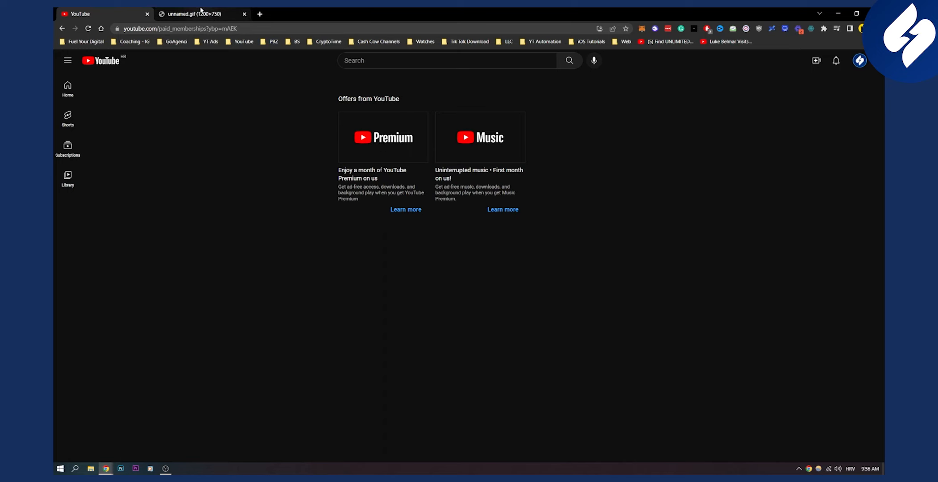
{"action": "left_click", "coordinate": [197, 14]}
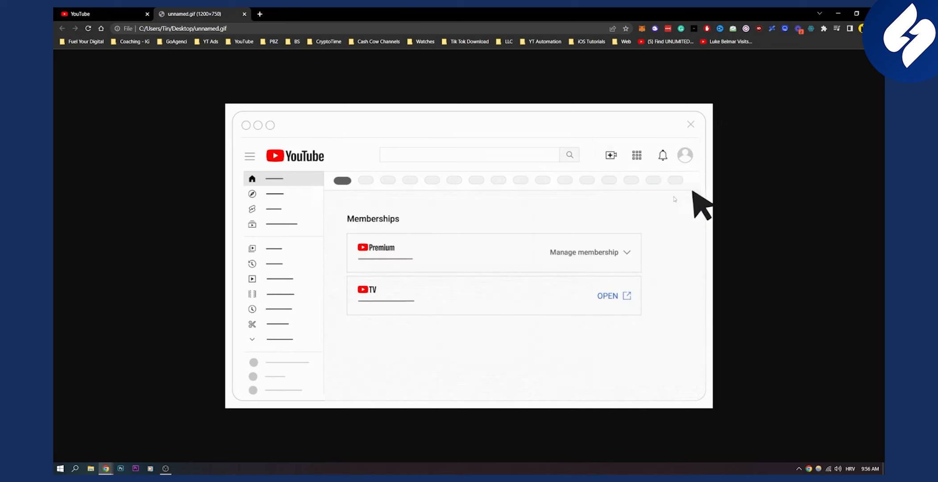
{"action": "left_click", "coordinate": [588, 251]}
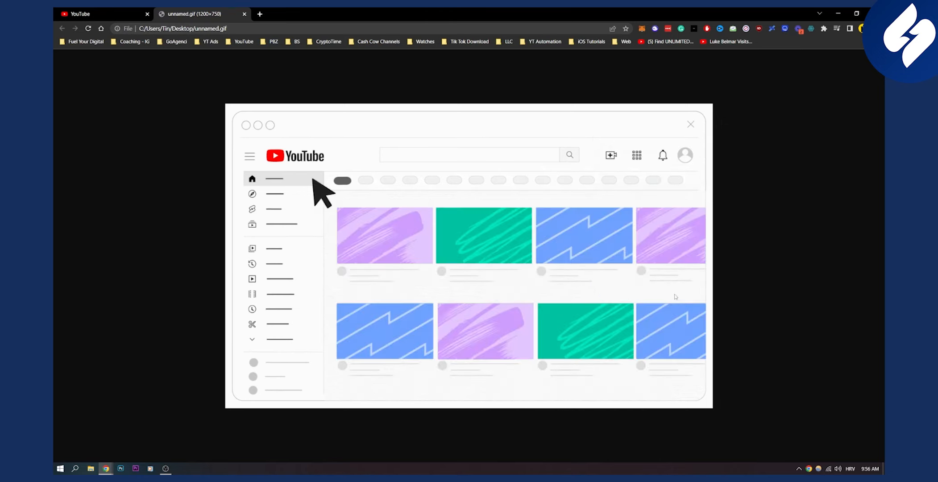
{"action": "left_click", "coordinate": [684, 155]}
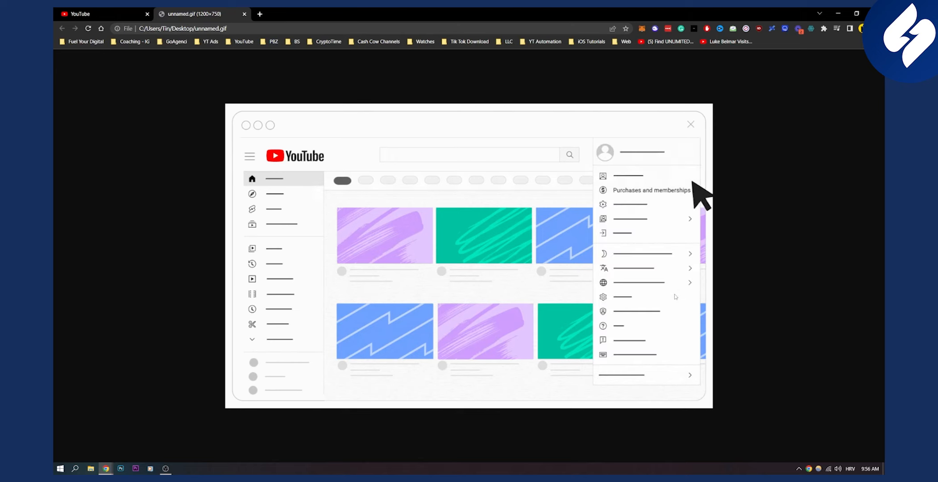
{"action": "left_click", "coordinate": [651, 190]}
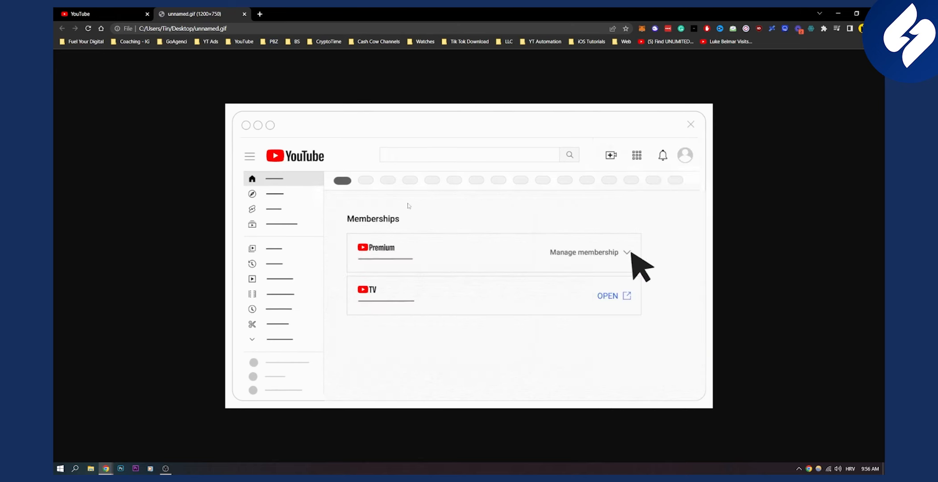
{"action": "left_click", "coordinate": [252, 179]}
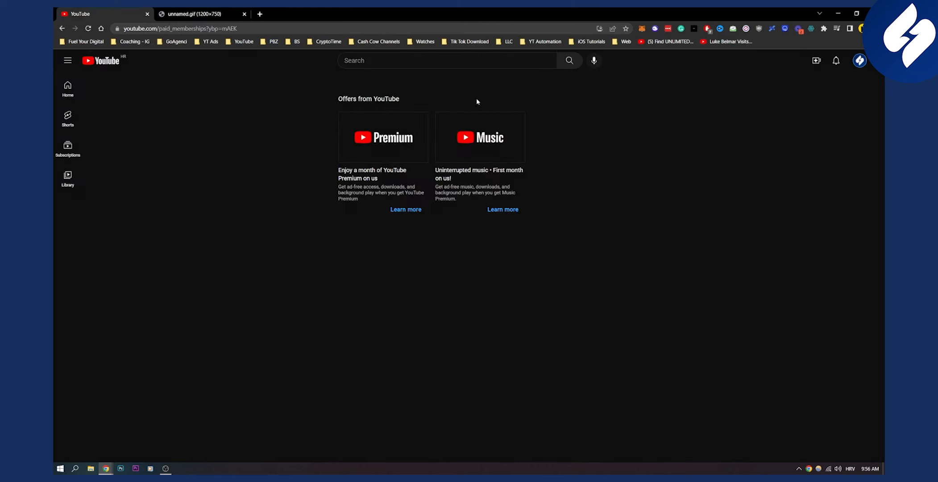
{"action": "mouse_move", "coordinate": [302, 159]}
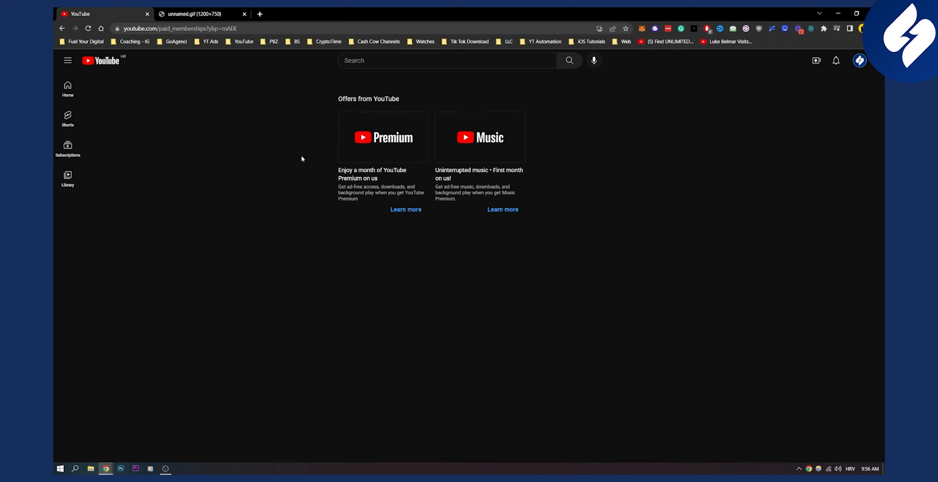
{"action": "mouse_move", "coordinate": [278, 146]}
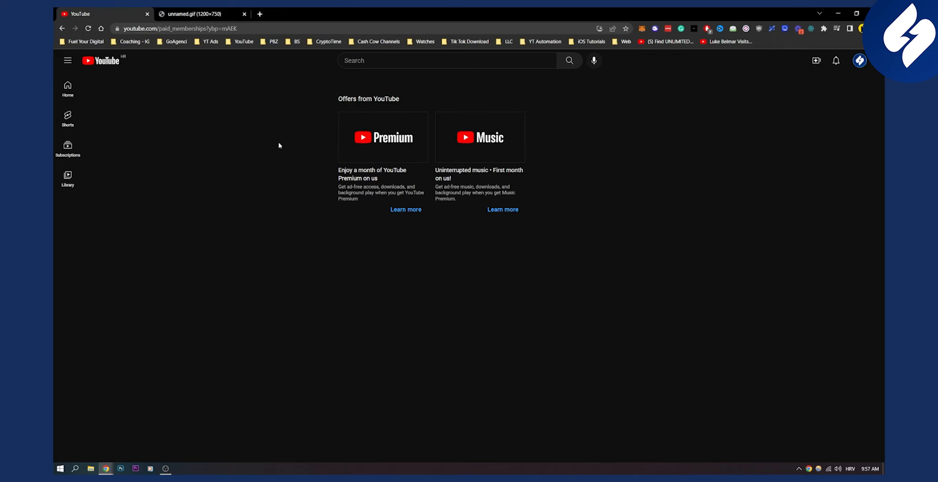
{"action": "mouse_move", "coordinate": [563, 201]}
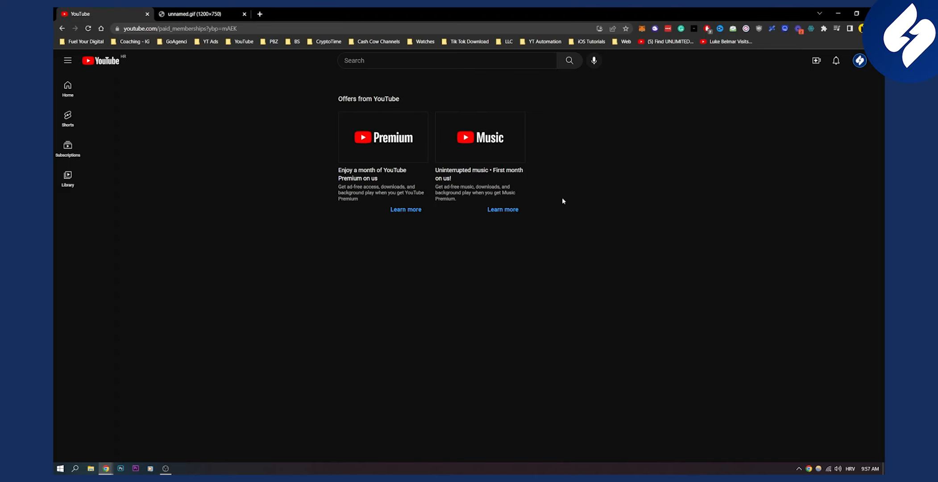
{"action": "mouse_move", "coordinate": [335, 240]}
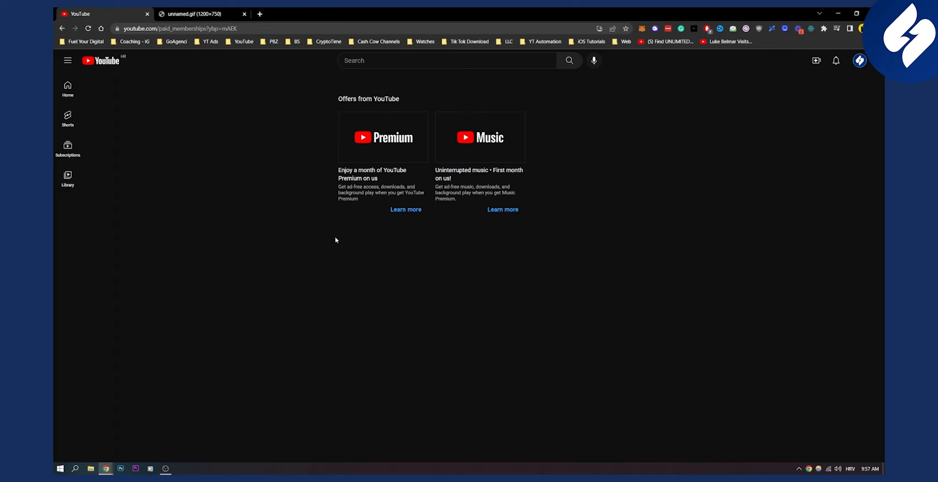
{"action": "mouse_move", "coordinate": [598, 242]}
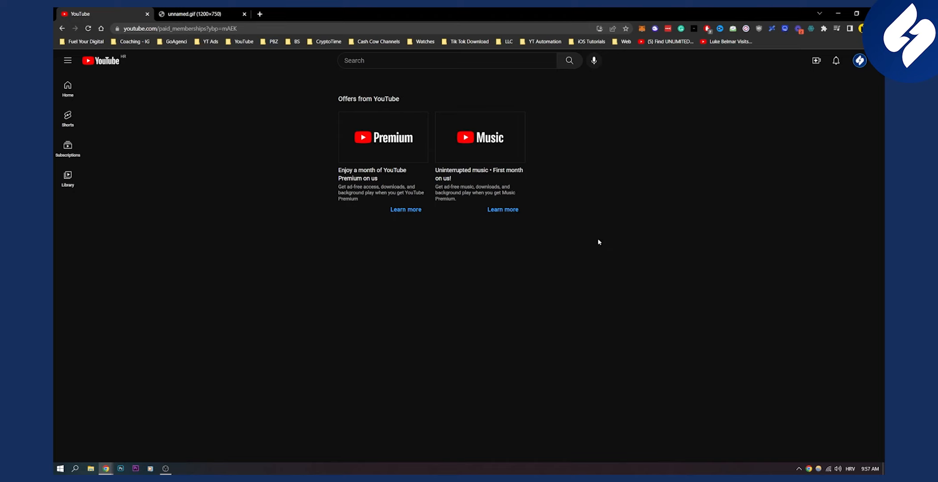
{"action": "mouse_move", "coordinate": [524, 293]}
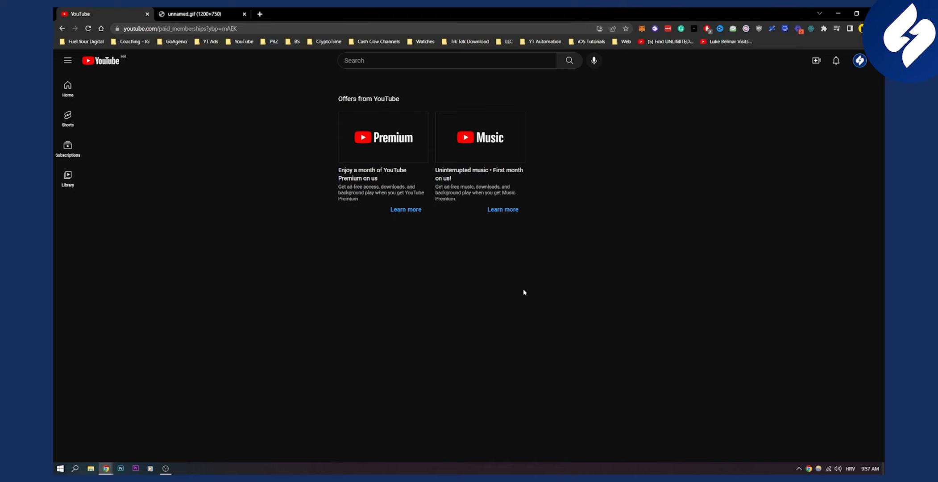